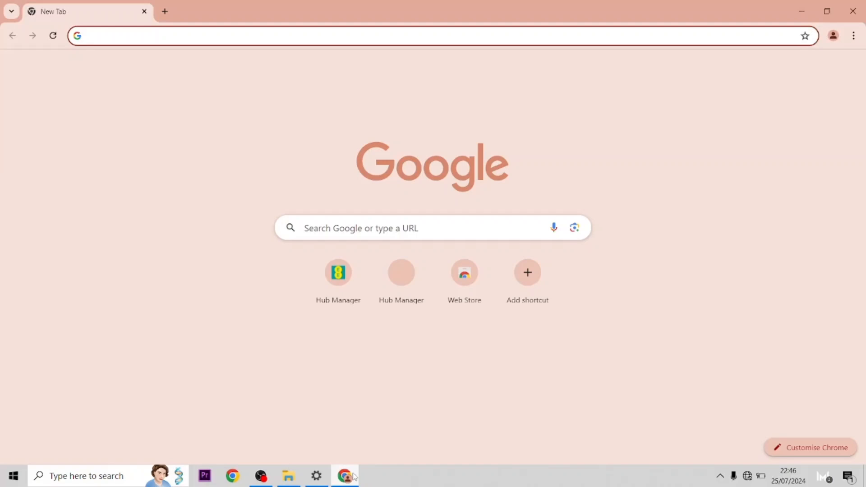
Load the EE Hub Manager dashboard at 192.168.1.254 in Chrome.
{"action": "type", "text": "192.168.1.254/DashboardScreen"}
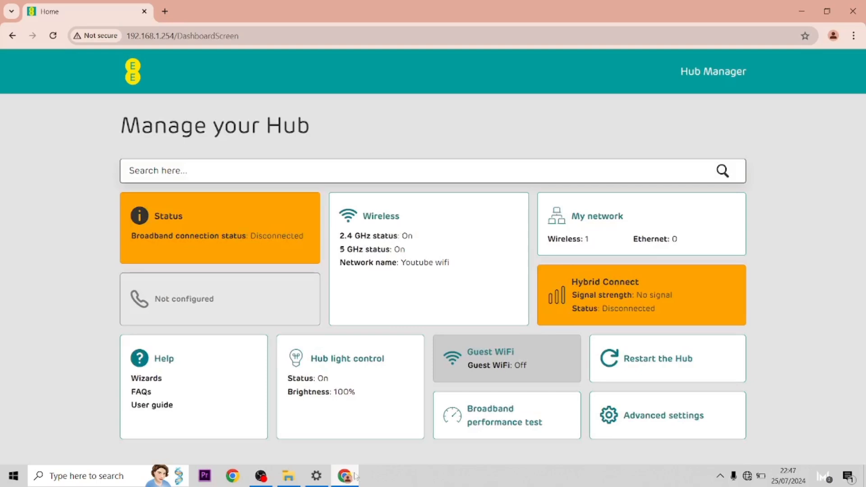
Go into Advanced settings and the System tile, bringing up the admin password prompt.
{"action": "left_click", "coordinate": [664, 415]}
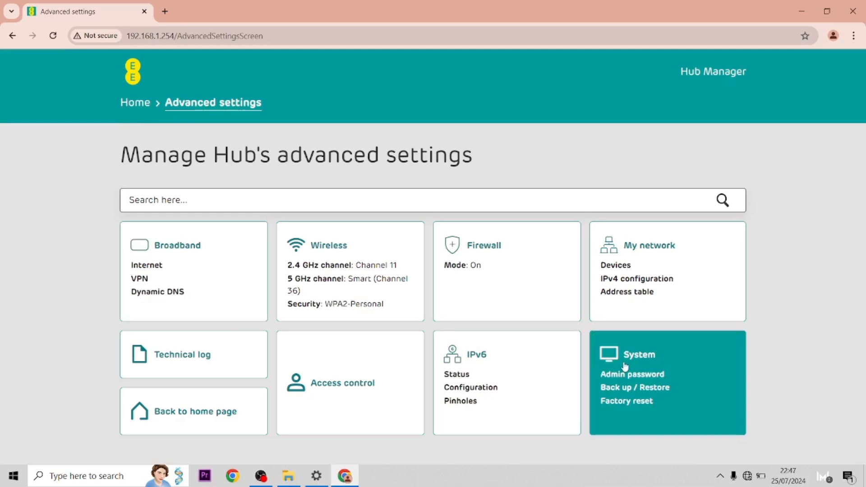
{"action": "left_click", "coordinate": [631, 373]}
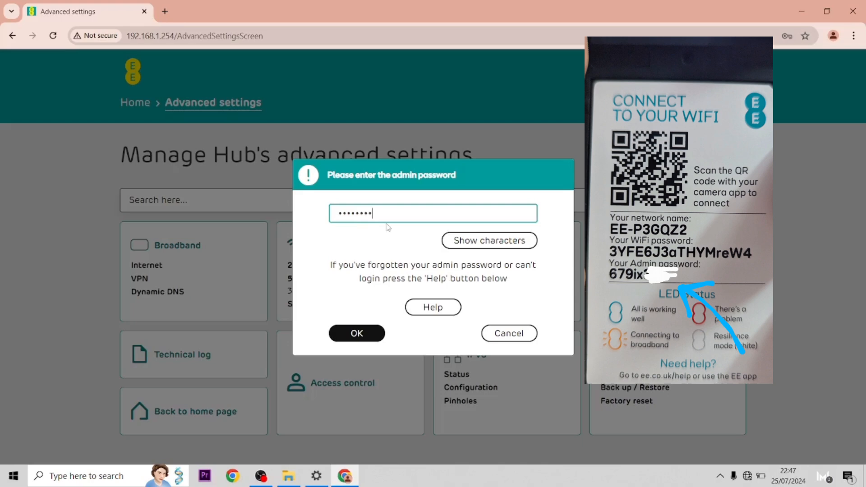
Submit the admin password to unlock the System > Admin password page.
{"action": "left_click", "coordinate": [357, 334]}
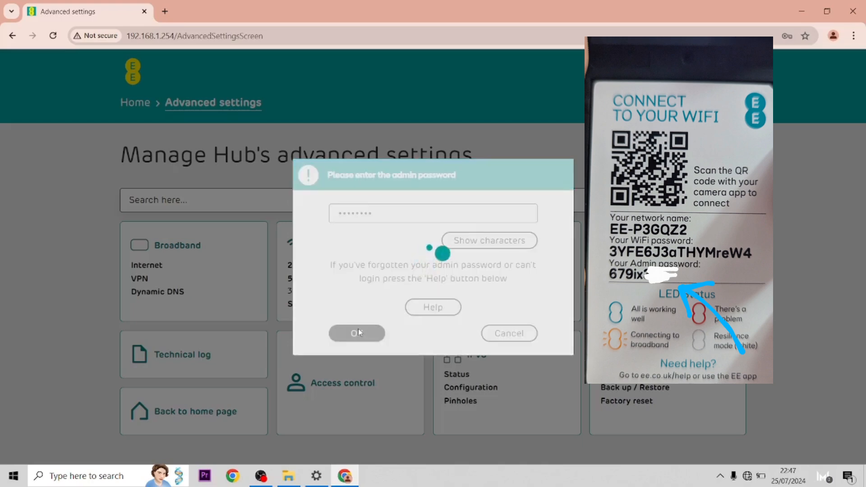
{"action": "mouse_move", "coordinate": [386, 316]}
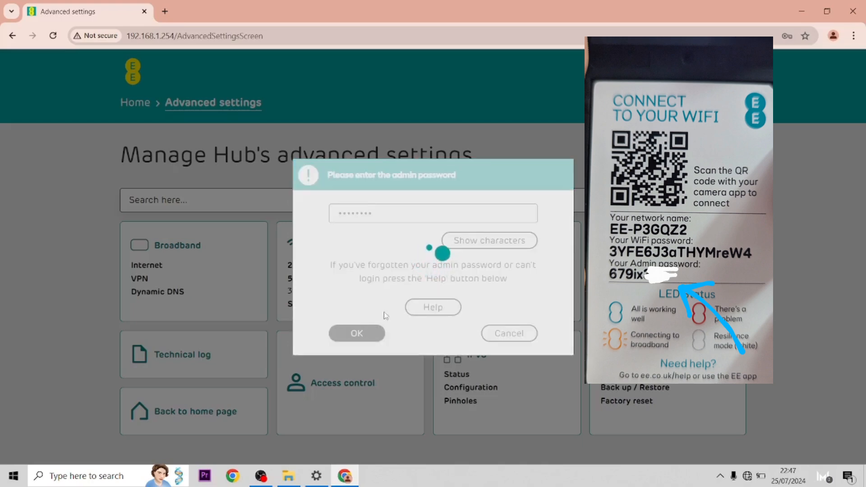
{"action": "left_click", "coordinate": [357, 333]}
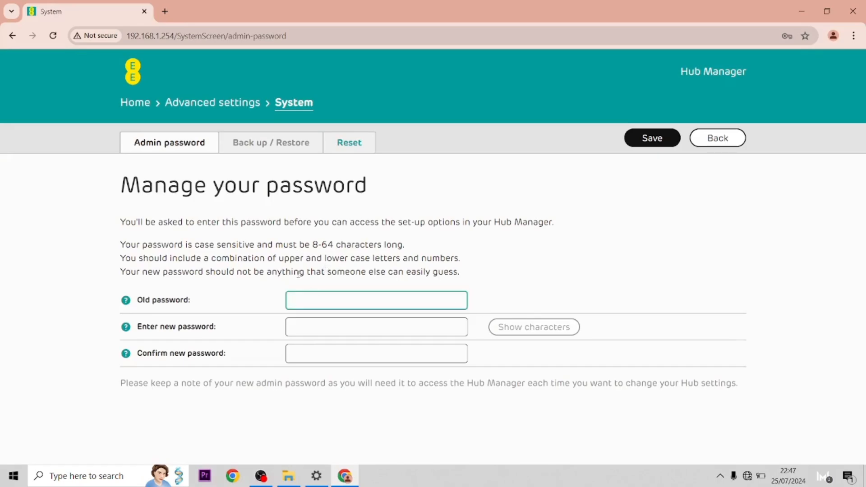
Fill the old, new and confirmation passwords and attempt to save; rejected as too easy to guess.
{"action": "type", "text": "••"}
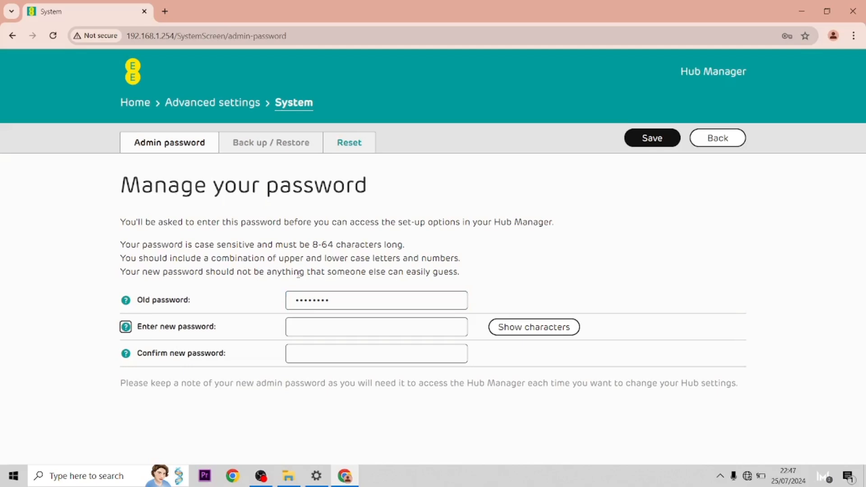
{"action": "left_click", "coordinate": [377, 326]}
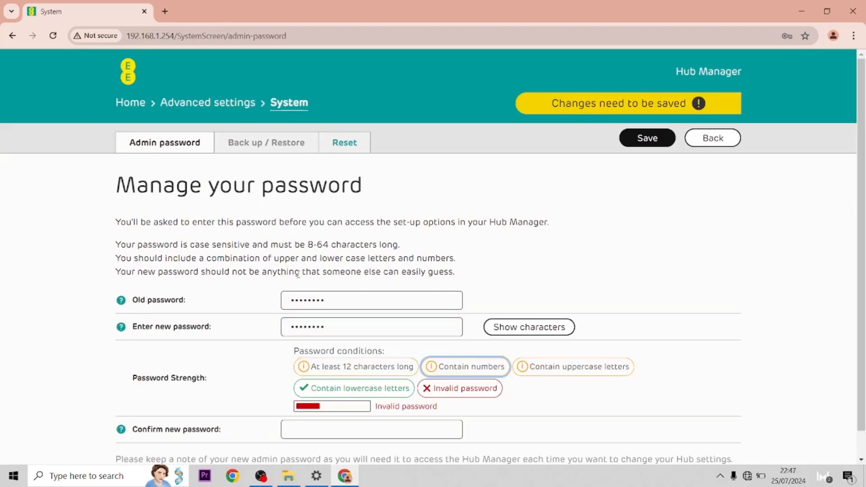
{"action": "type", "text": "••"}
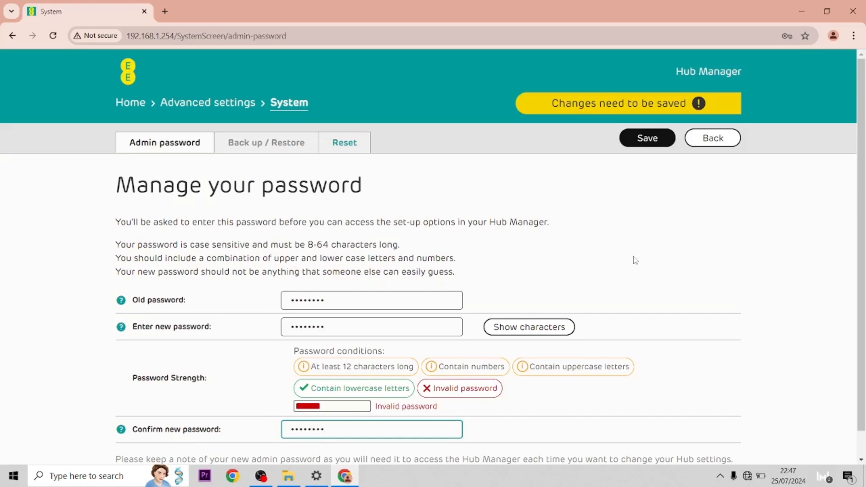
{"action": "left_click", "coordinate": [648, 137]}
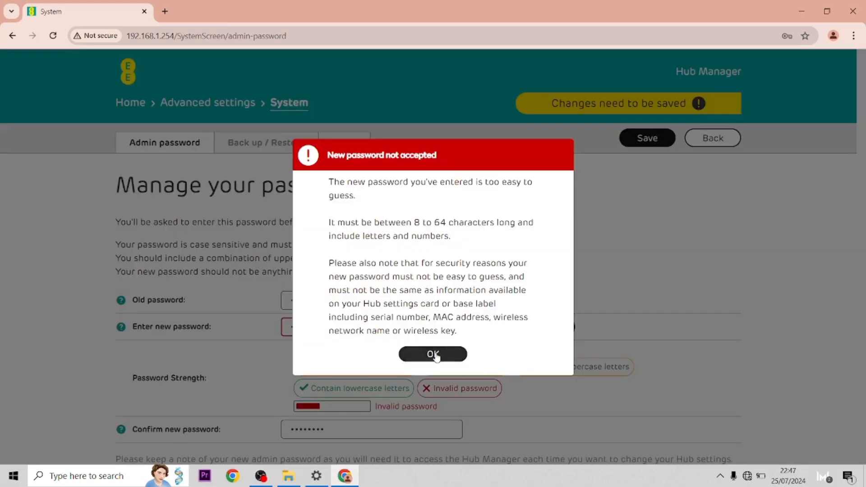
Lengthen the new password, reveal characters and retry saving; rejected for containing the wireless key.
{"action": "left_click", "coordinate": [432, 353]}
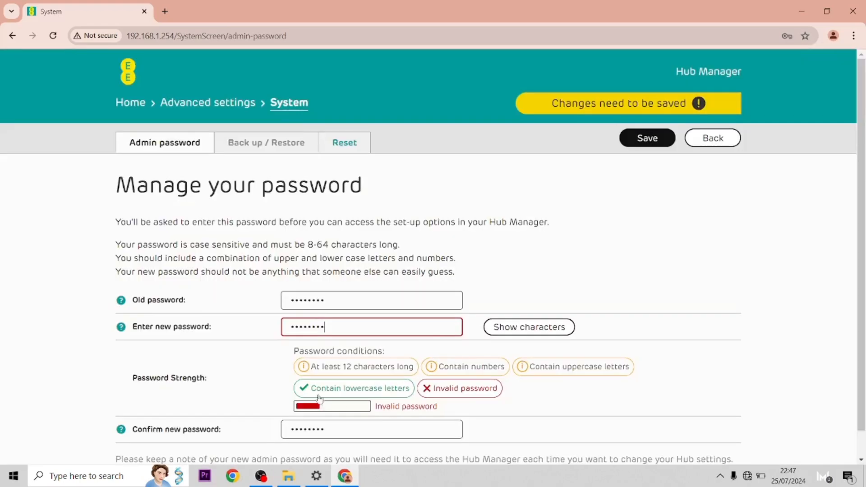
{"action": "type", "text": "1"}
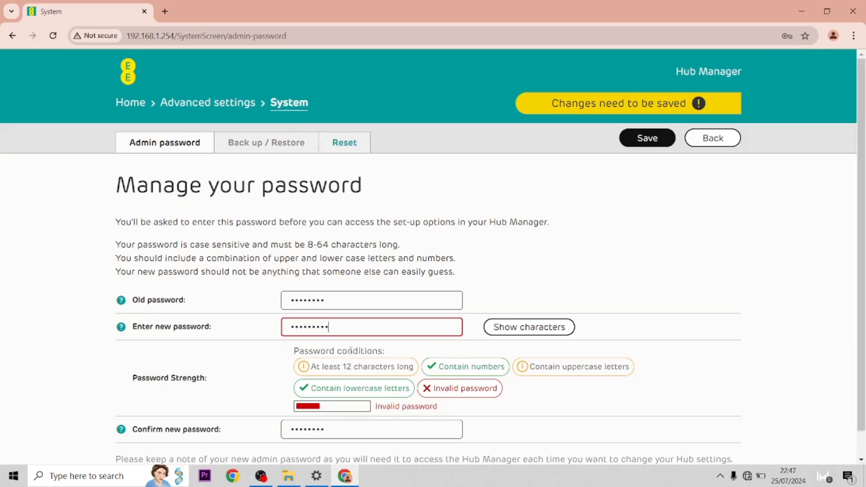
{"action": "type", "text": "•"}
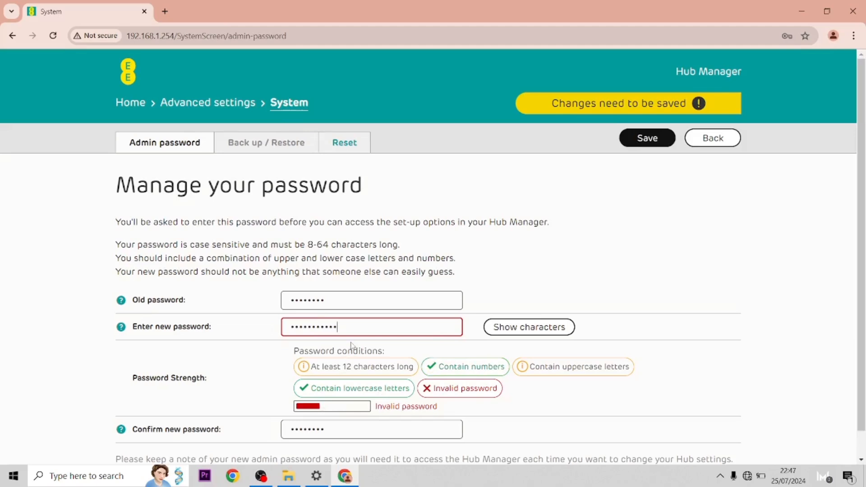
{"action": "left_click", "coordinate": [372, 429]}
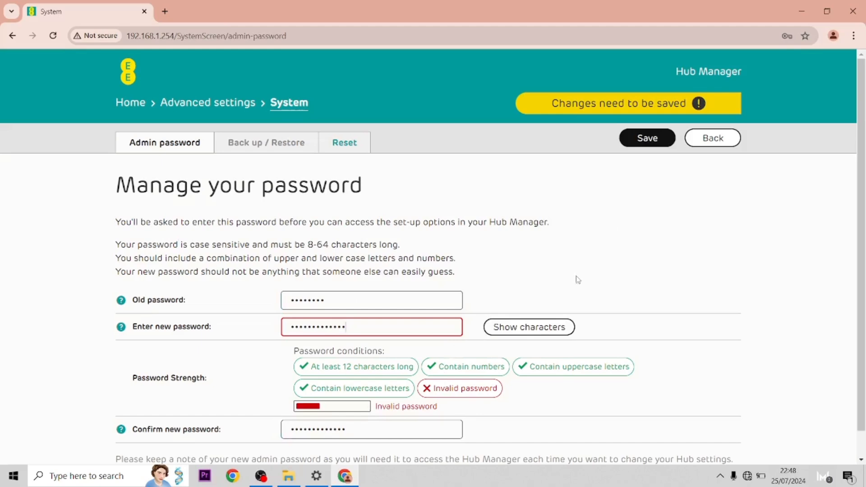
{"action": "left_click", "coordinate": [528, 328]}
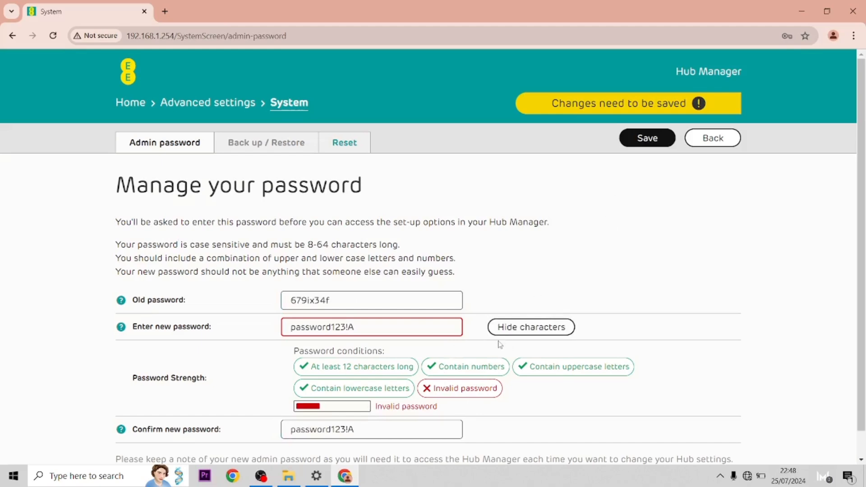
{"action": "left_click", "coordinate": [648, 137]}
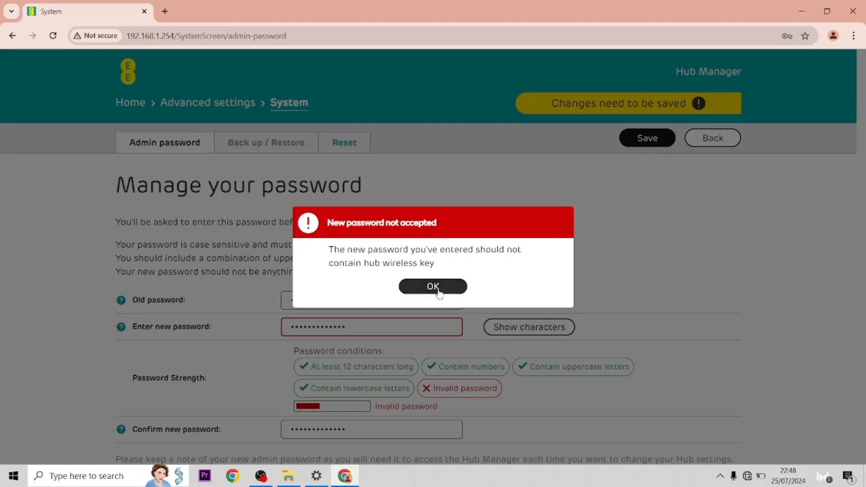
{"action": "left_click", "coordinate": [433, 287]}
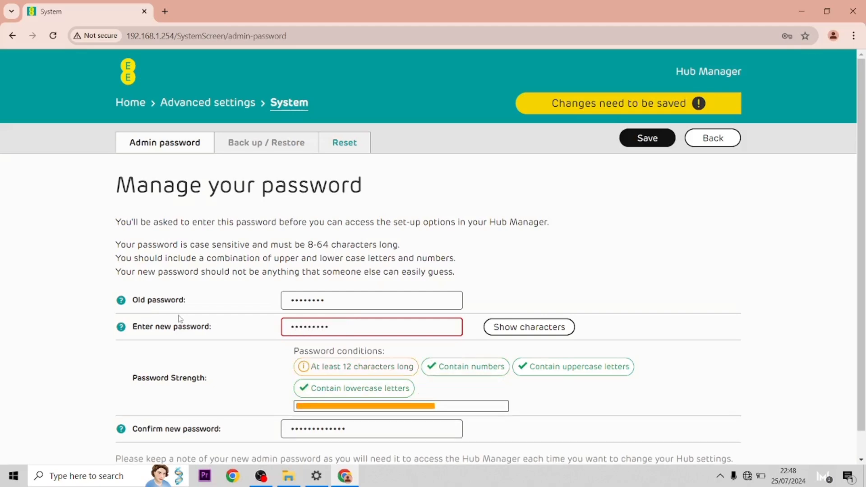
Complete a 12+ character password meeting all strength conditions and save it.
{"action": "type", "text": "x"}
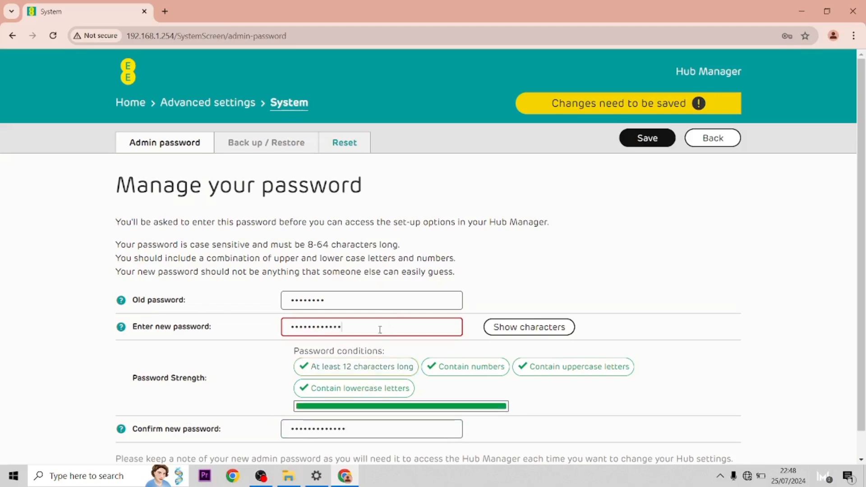
{"action": "left_click", "coordinate": [648, 138]}
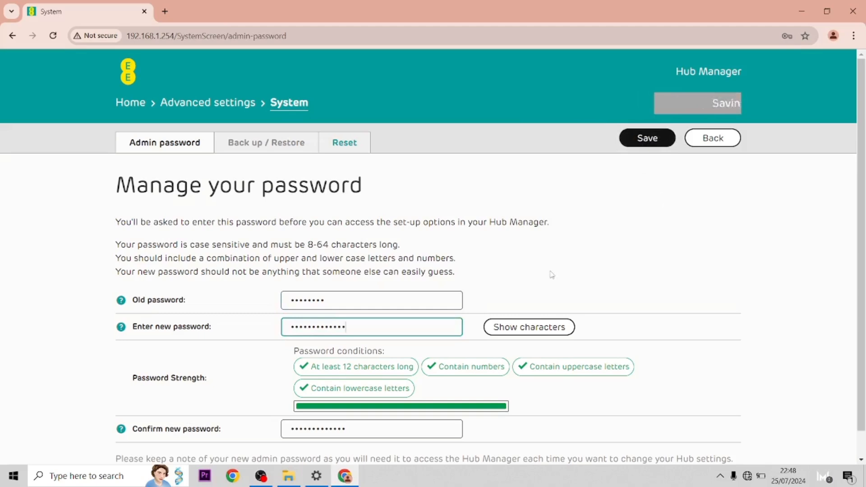
Let the password save finish, then go to Change settings on the Wireless page.
{"action": "left_click", "coordinate": [647, 137]}
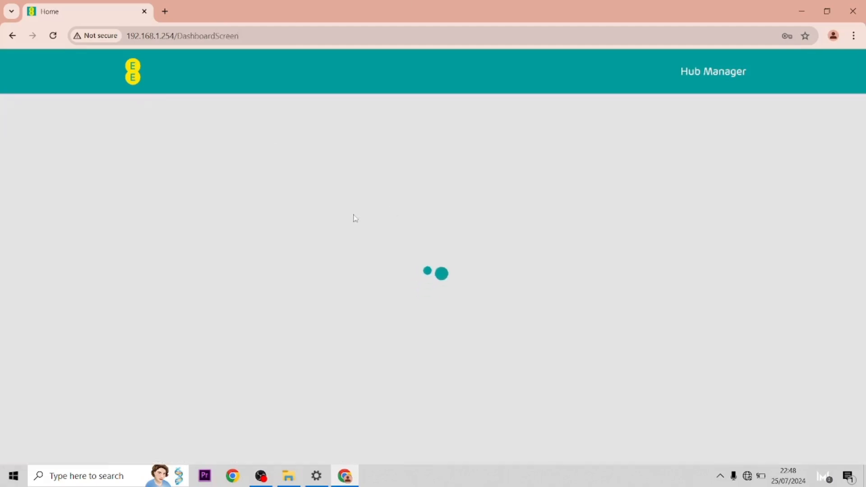
{"action": "mouse_move", "coordinate": [343, 215]}
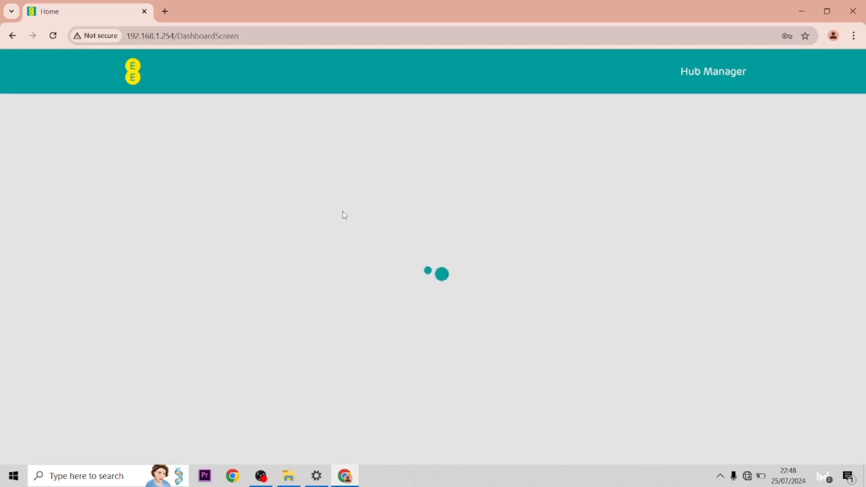
{"action": "mouse_move", "coordinate": [262, 143]}
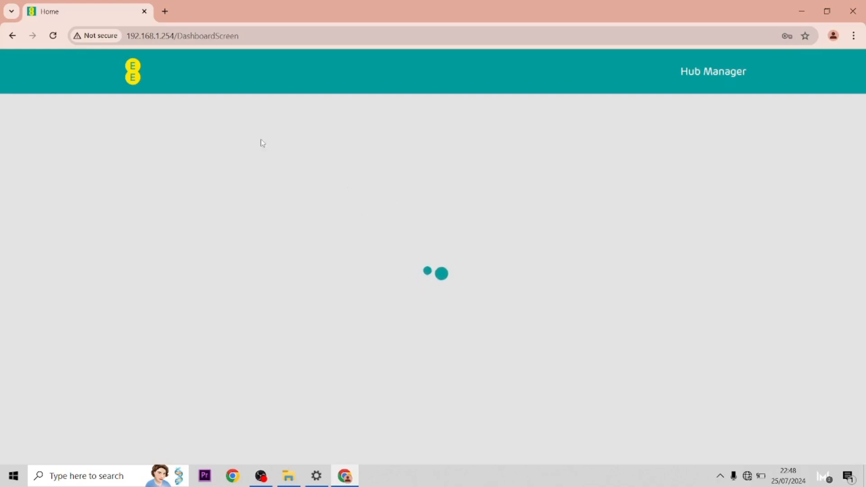
{"action": "mouse_move", "coordinate": [496, 233]}
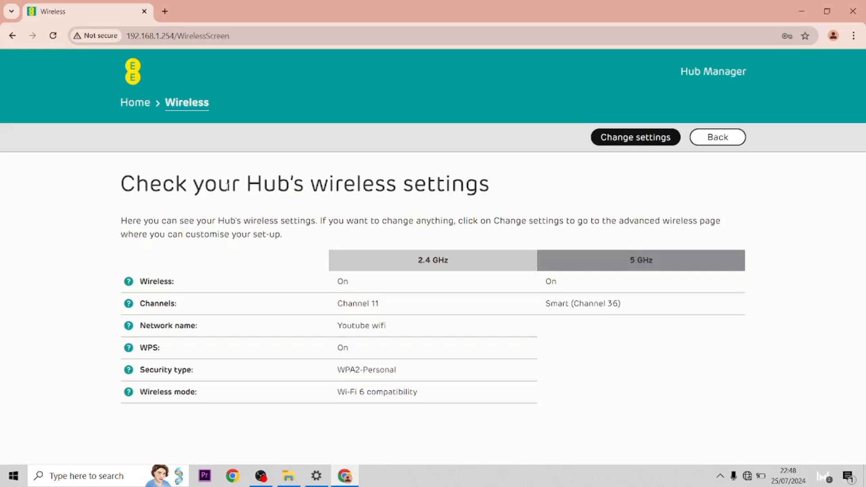
{"action": "left_click", "coordinate": [634, 137]}
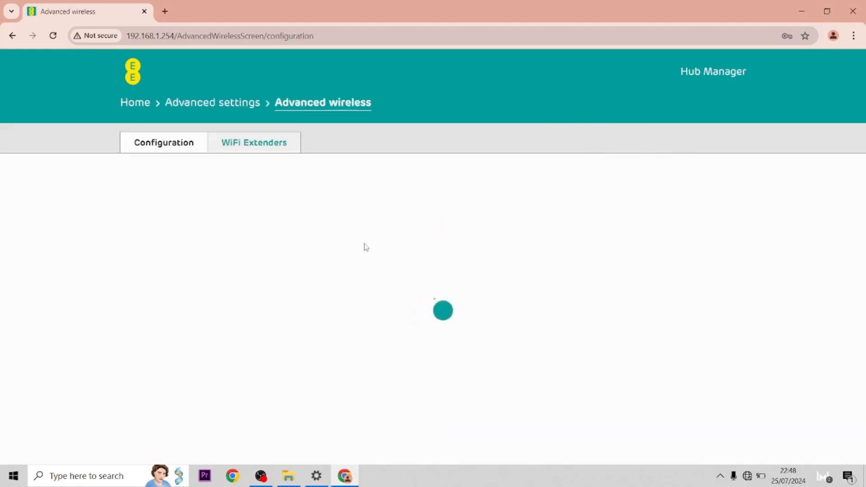